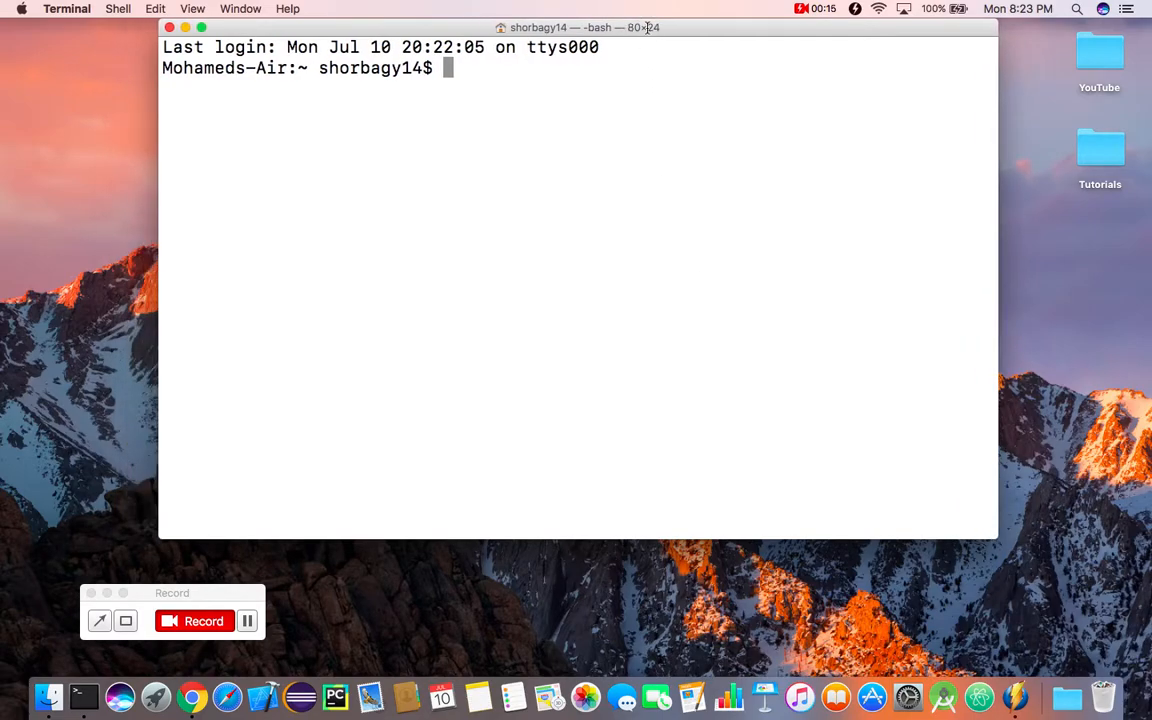
- Dismiss the system search without opening anything
type("t")
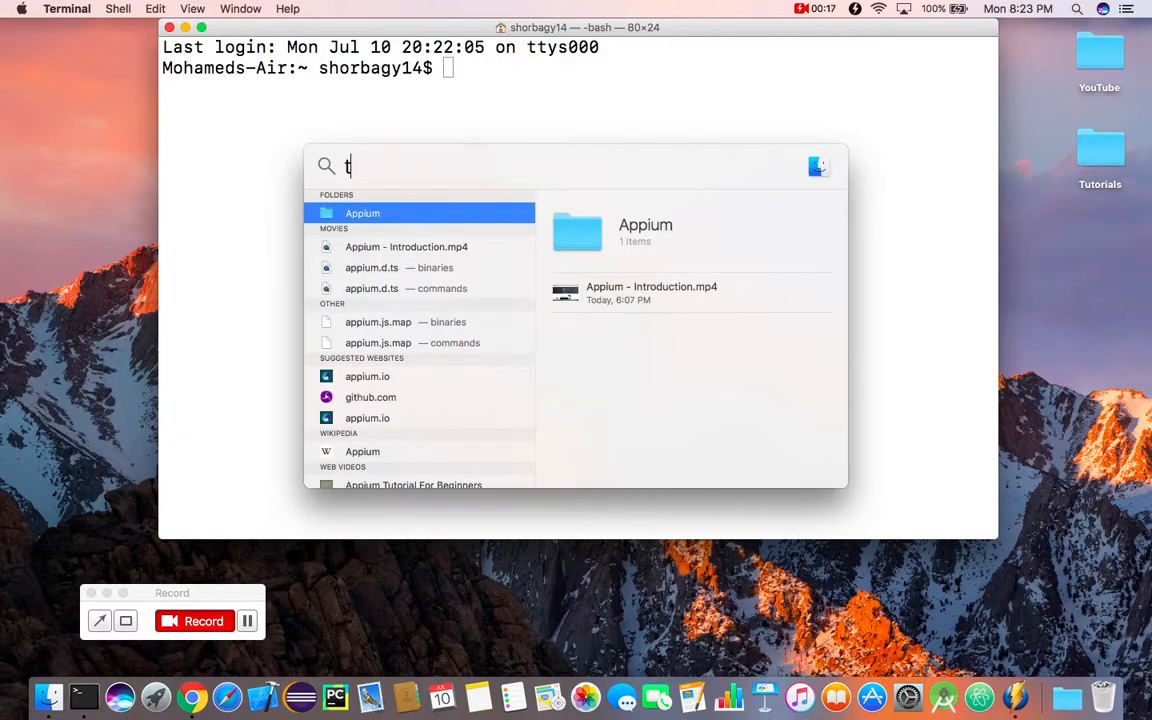
key("Escape")
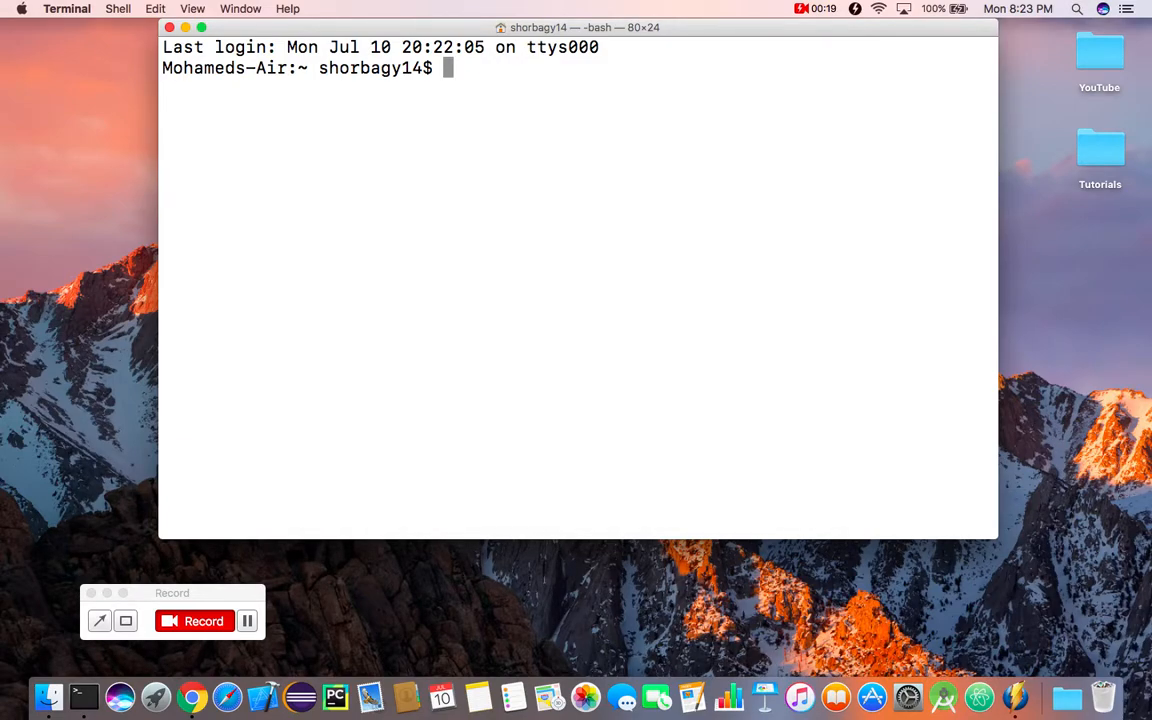
mouse_move(518, 224)
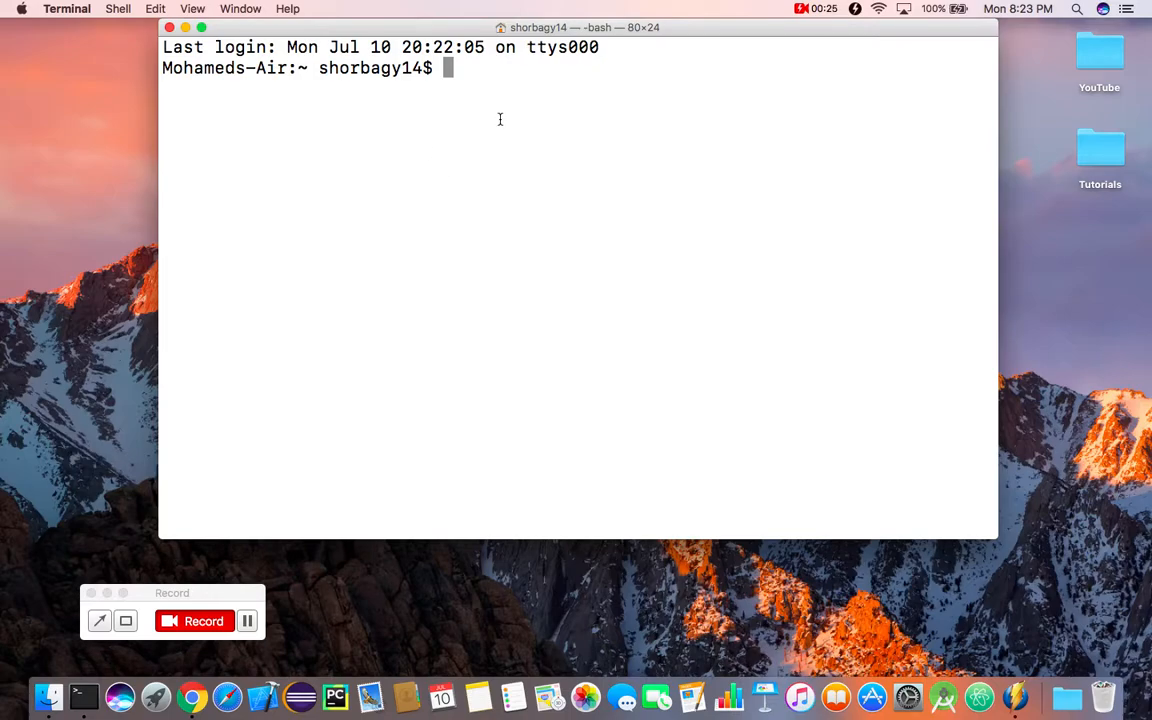
- Run npm install -g appium to install Appium 1.6.5 globally
type("npm")
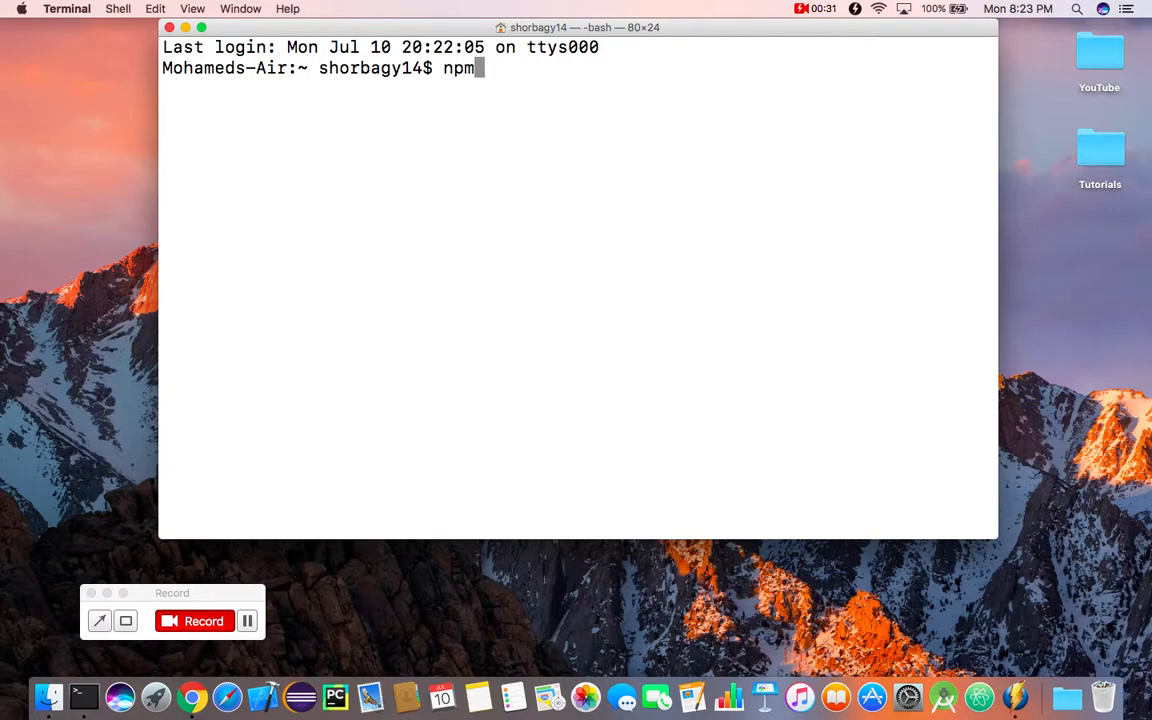
type("intall")
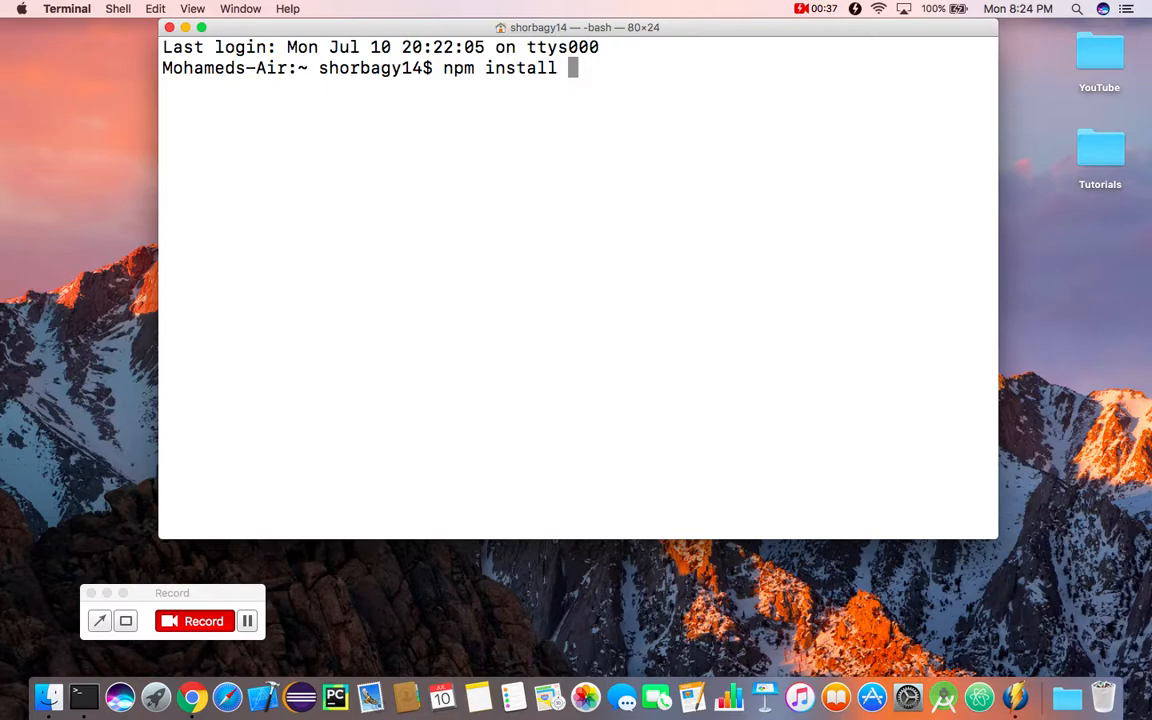
type("-g")
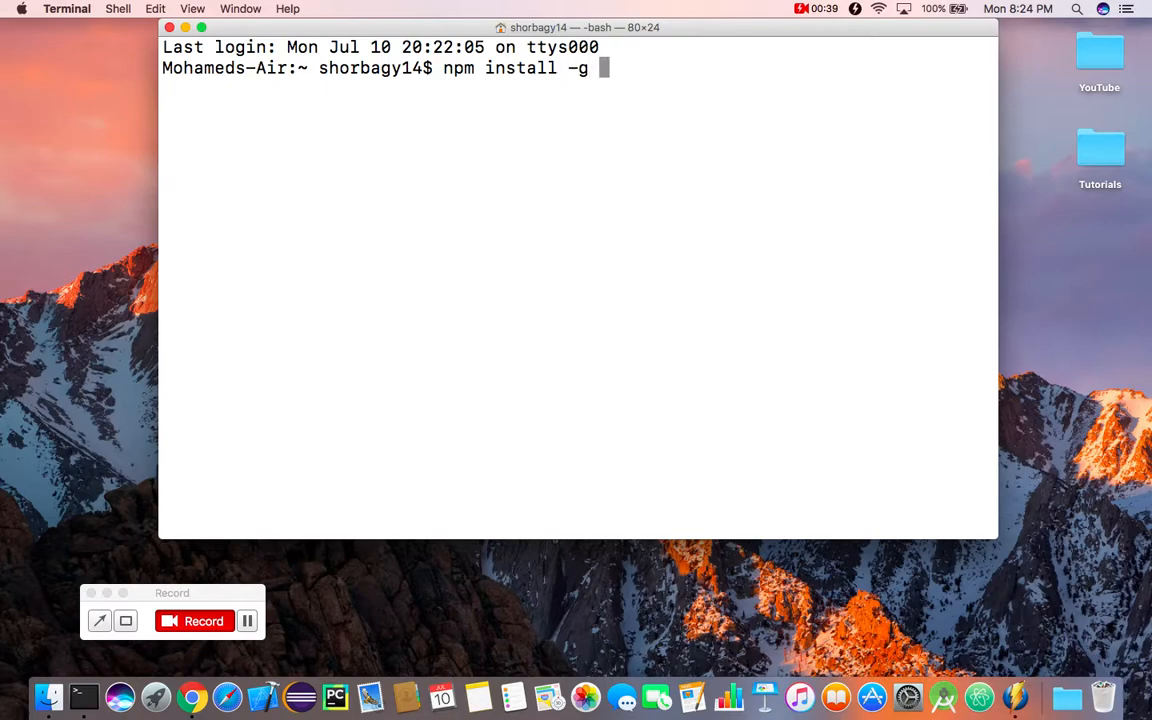
type("appium")
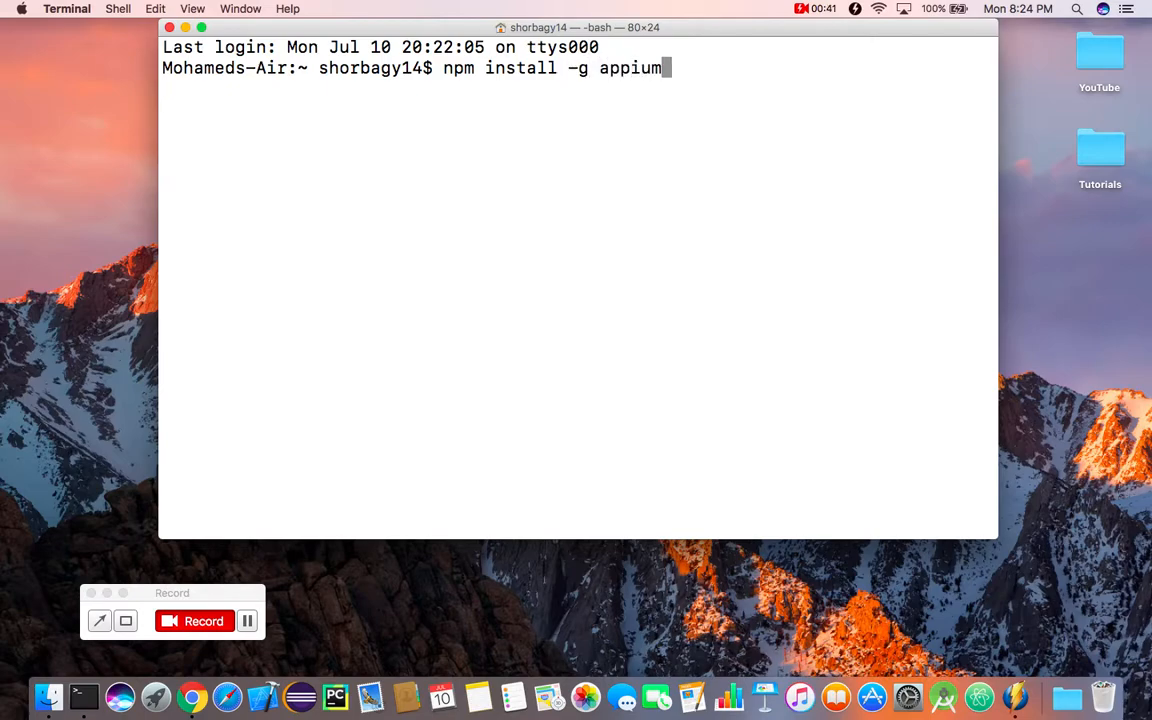
key("Return")
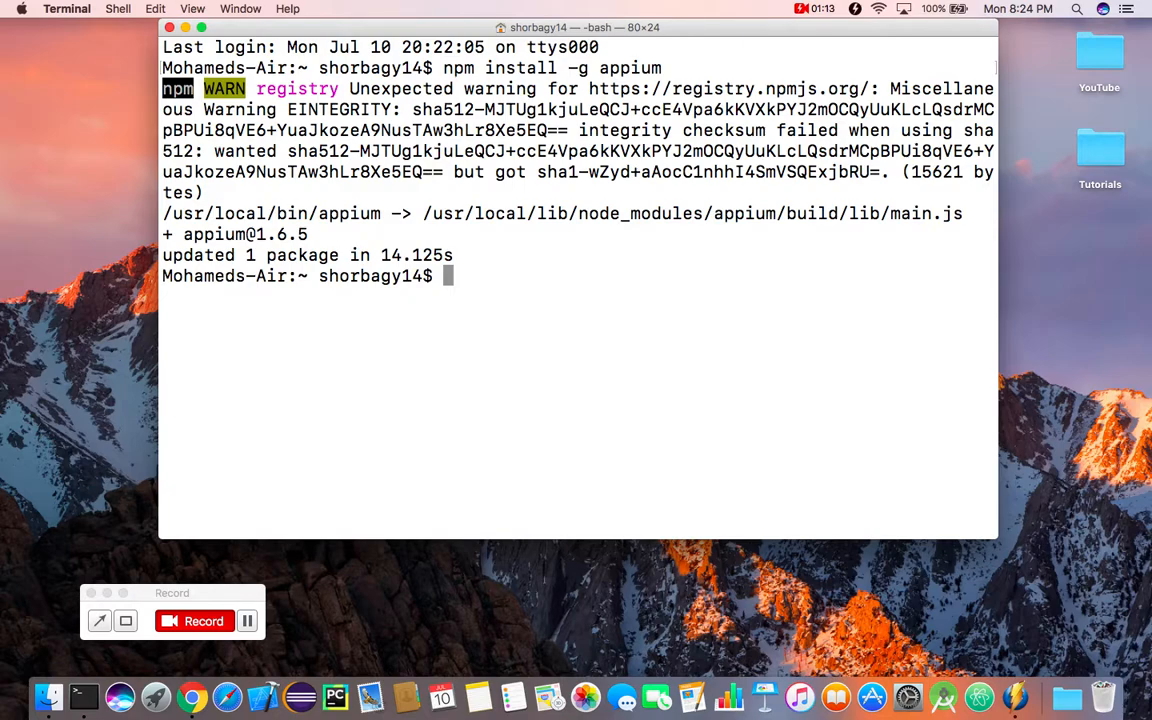
- Run appium -v and highlight the reported version 1.6.5
type("appium -v")
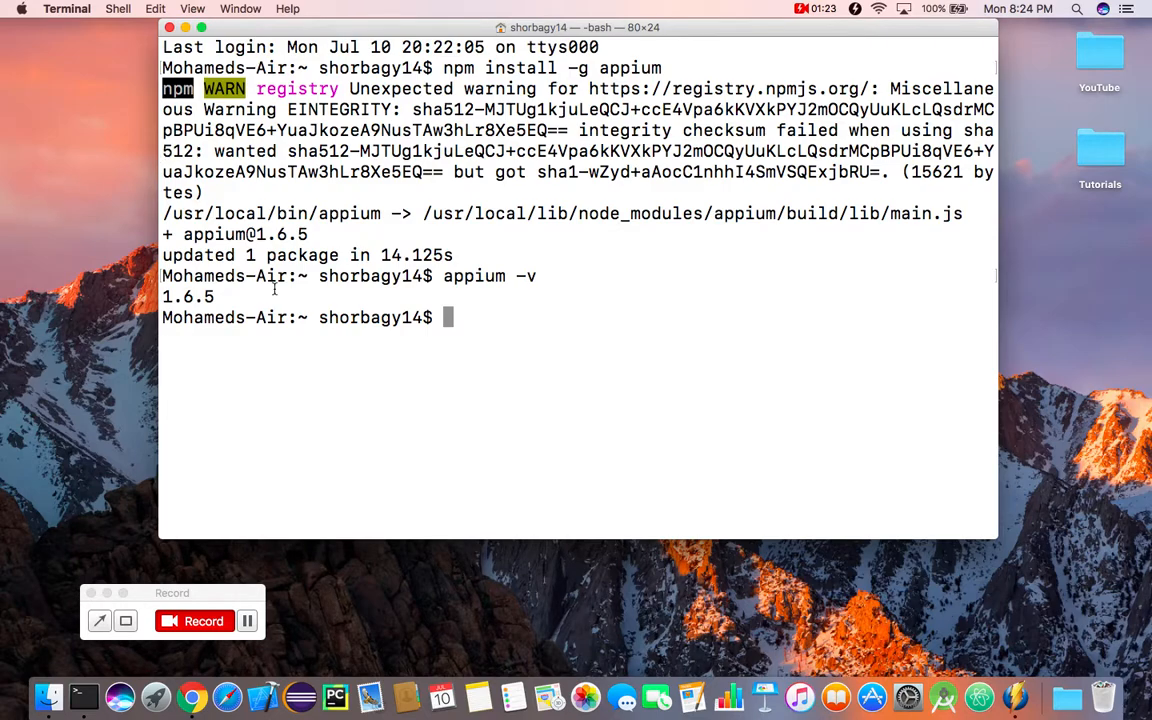
double_click(188, 296)
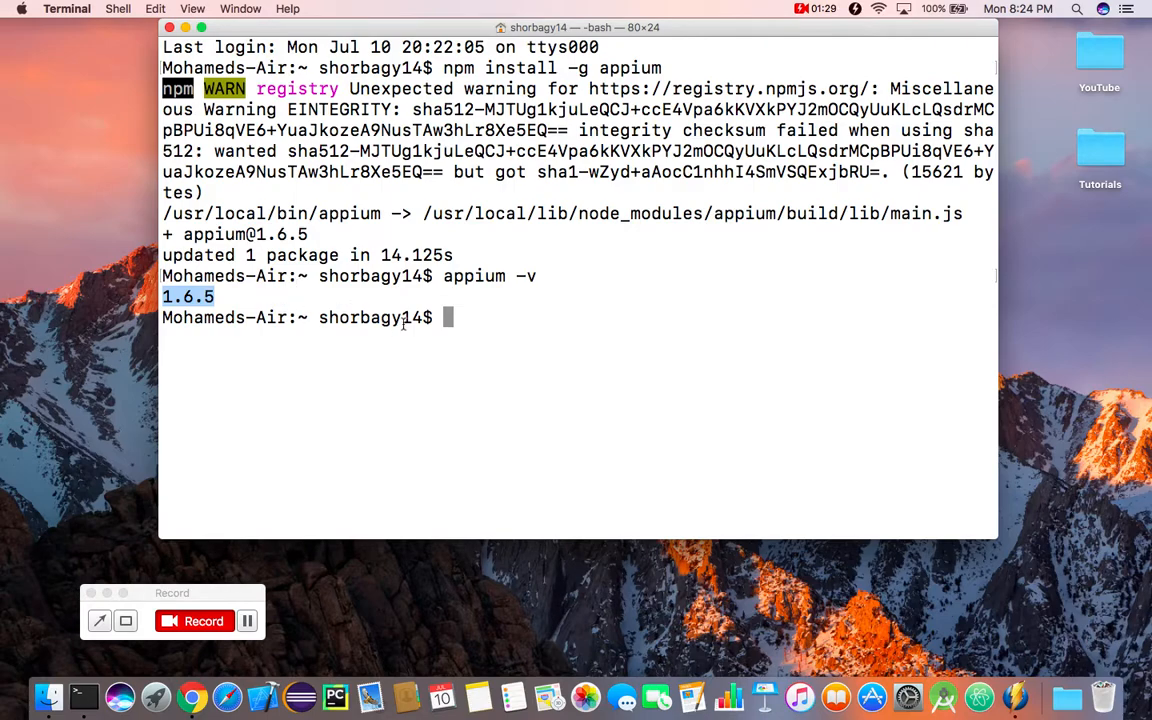
- Run appium to start the server listening on 0.0.0.0:4723
type("a")
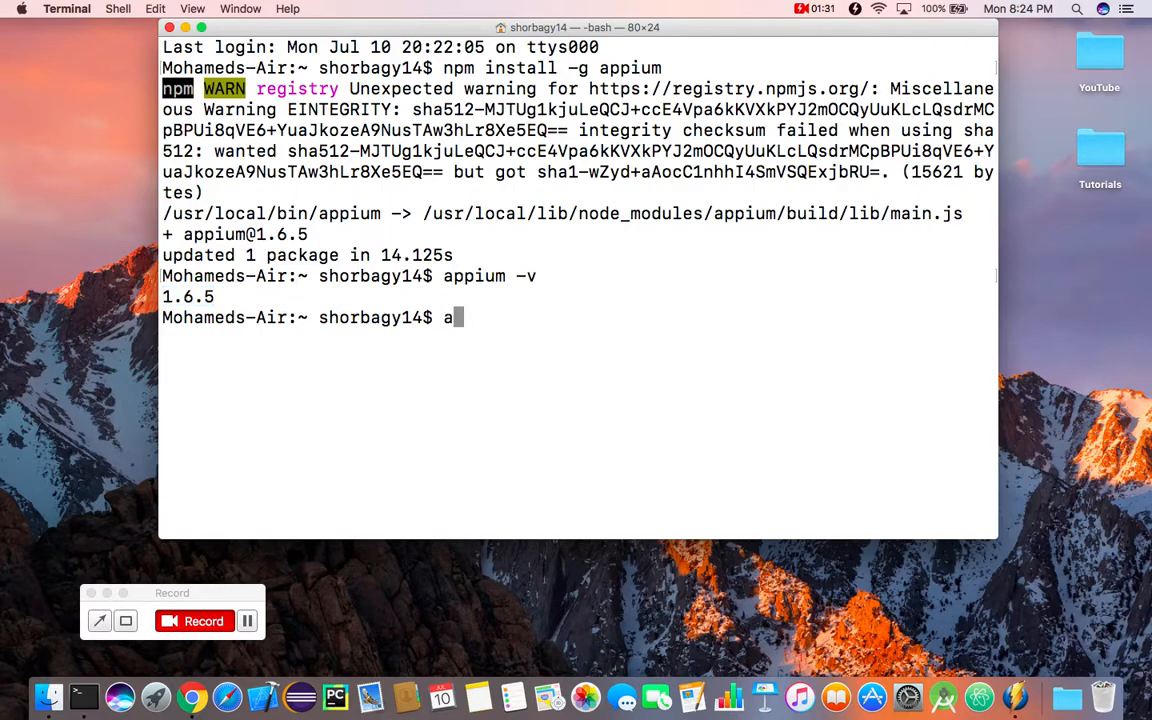
type("ppiu")
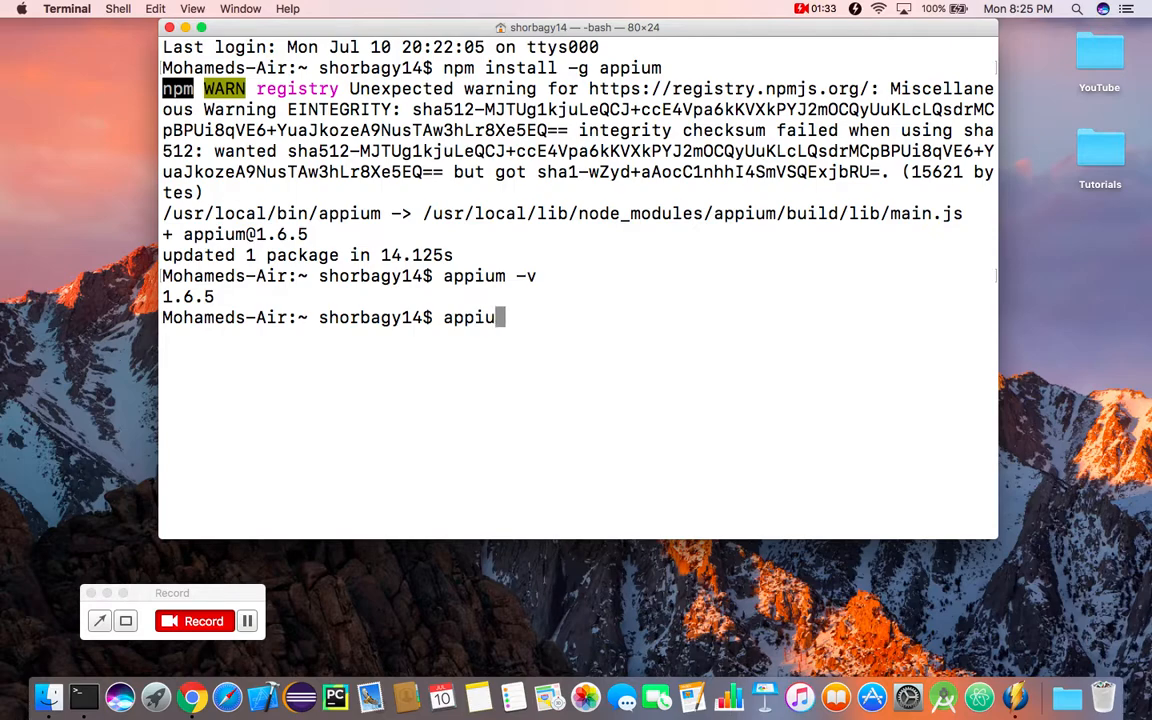
key("Return")
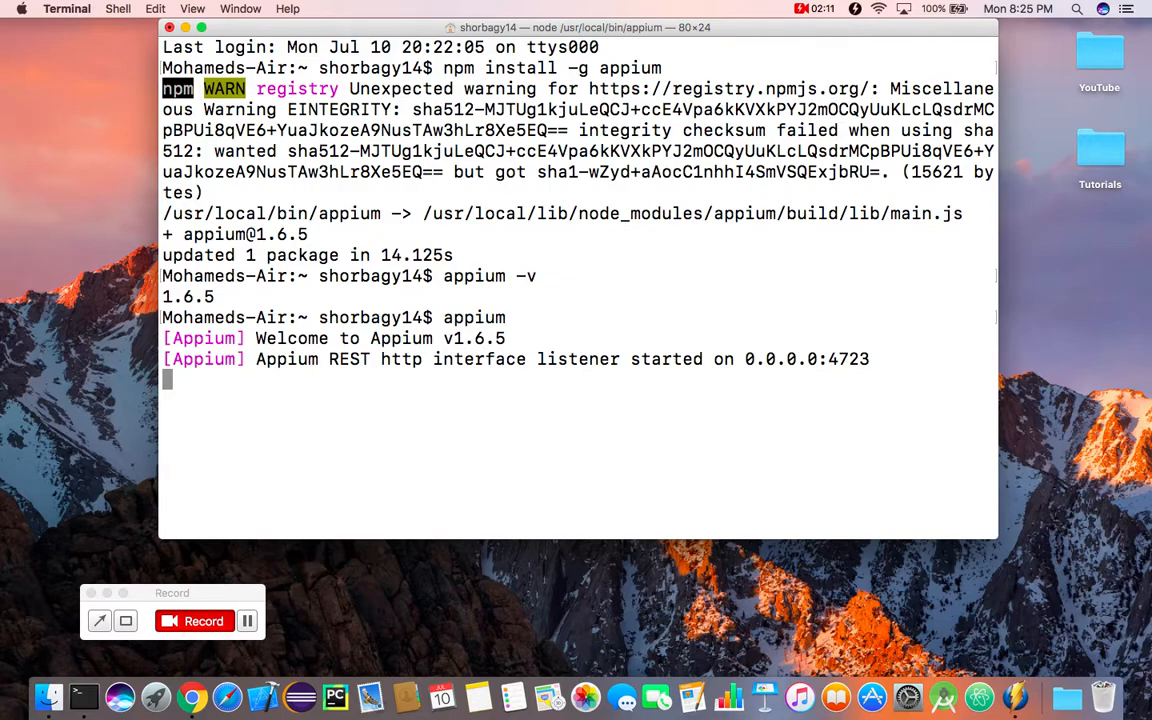
mouse_move(604, 332)
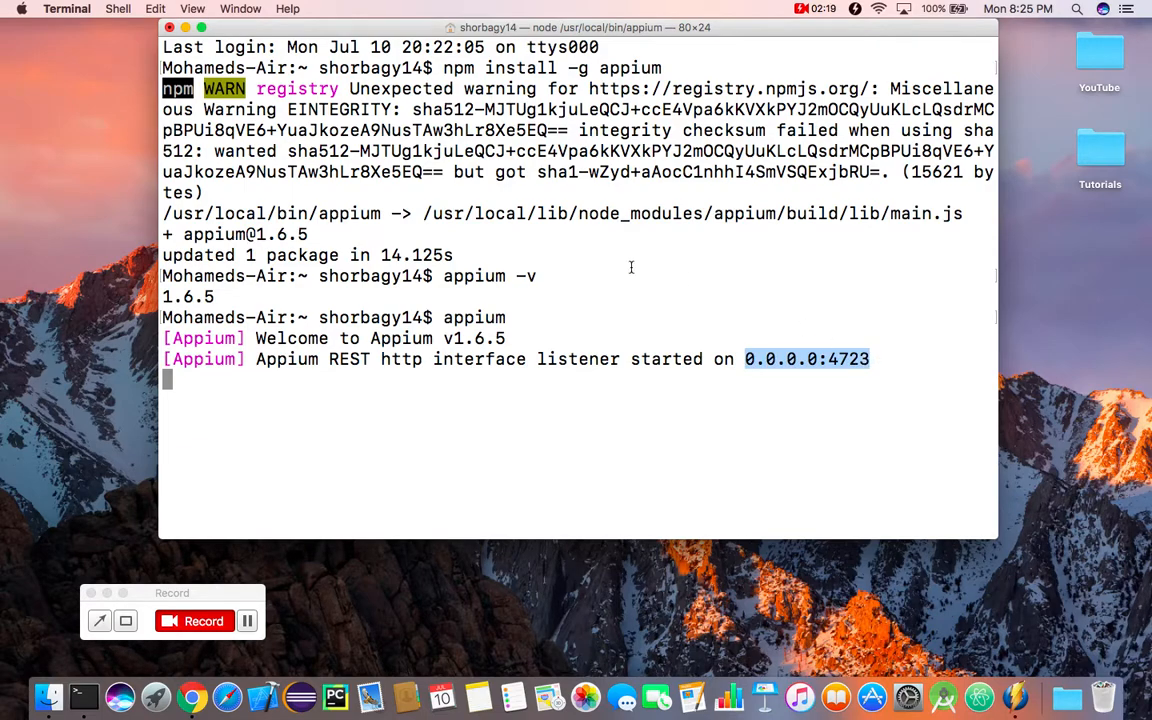
- Close the server window, stop the process, and get a fresh shell prompt
left_click(168, 28)
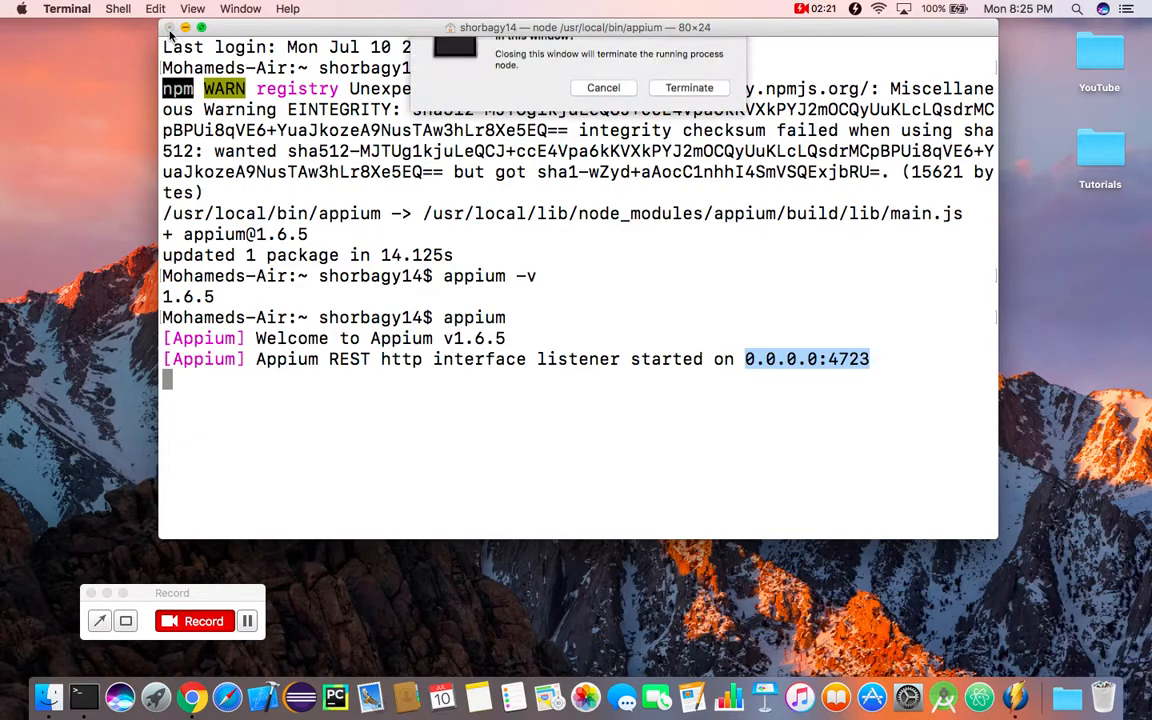
left_click(688, 88)
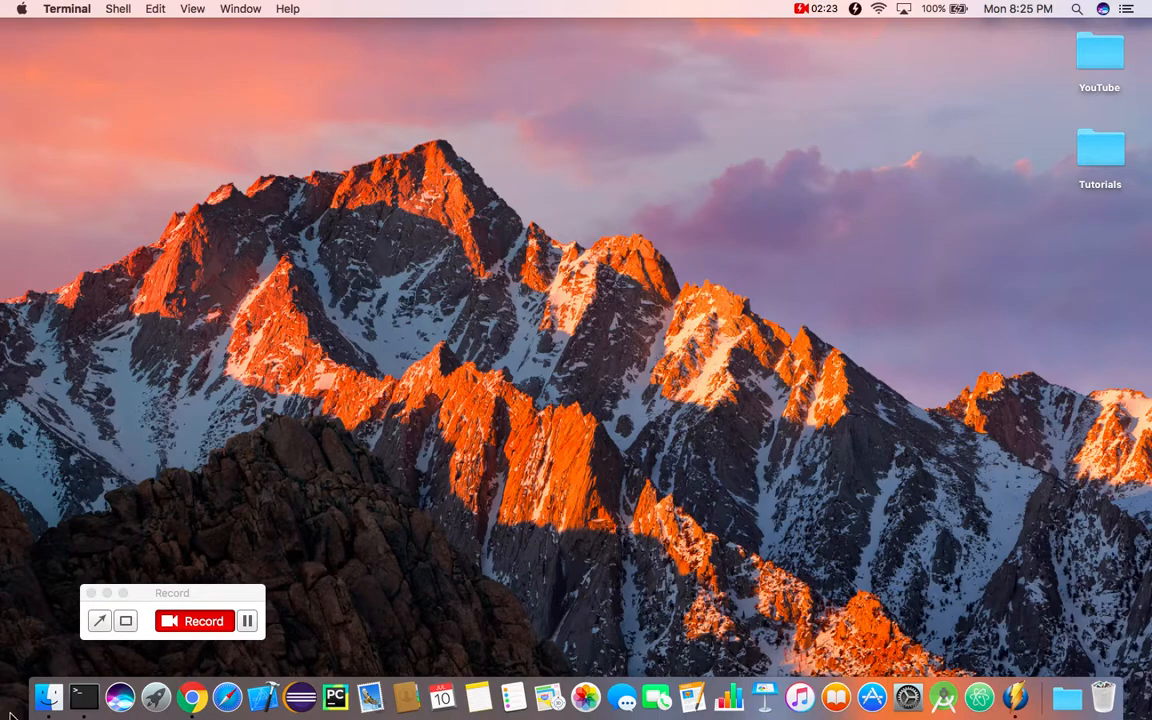
left_click(84, 696)
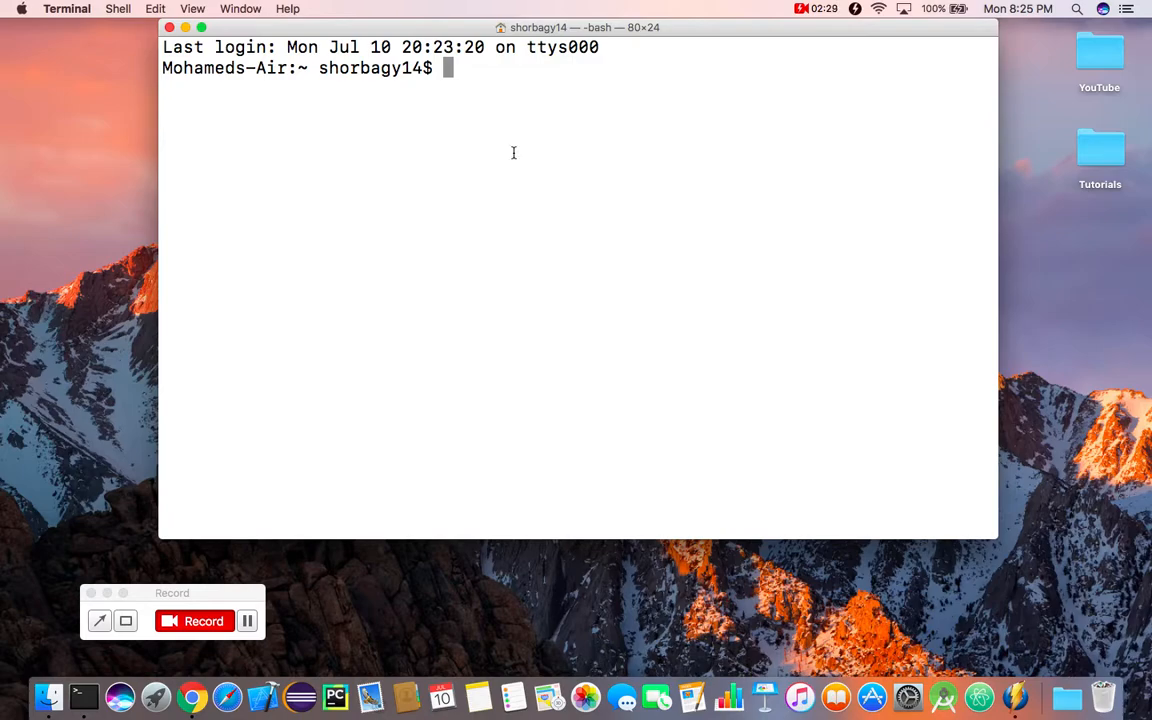
- Enter the command appium -a 127.0.0.1 -p 4723 at the prompt
type("appiu")
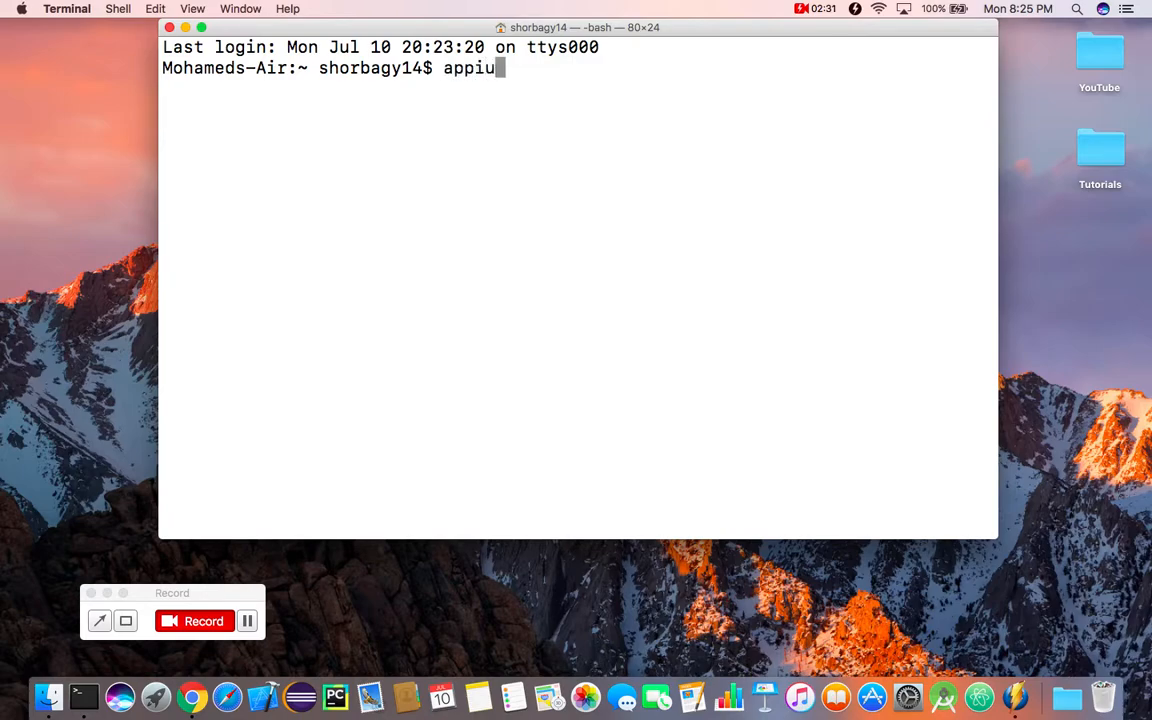
type("m")
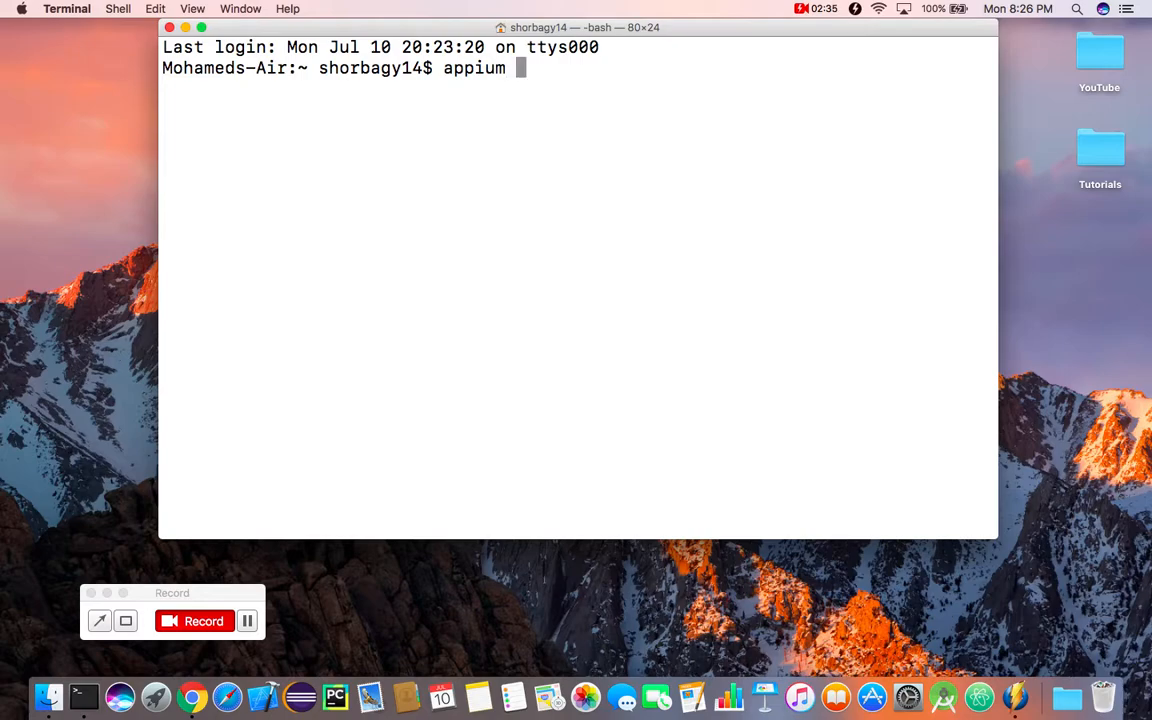
type("-a")
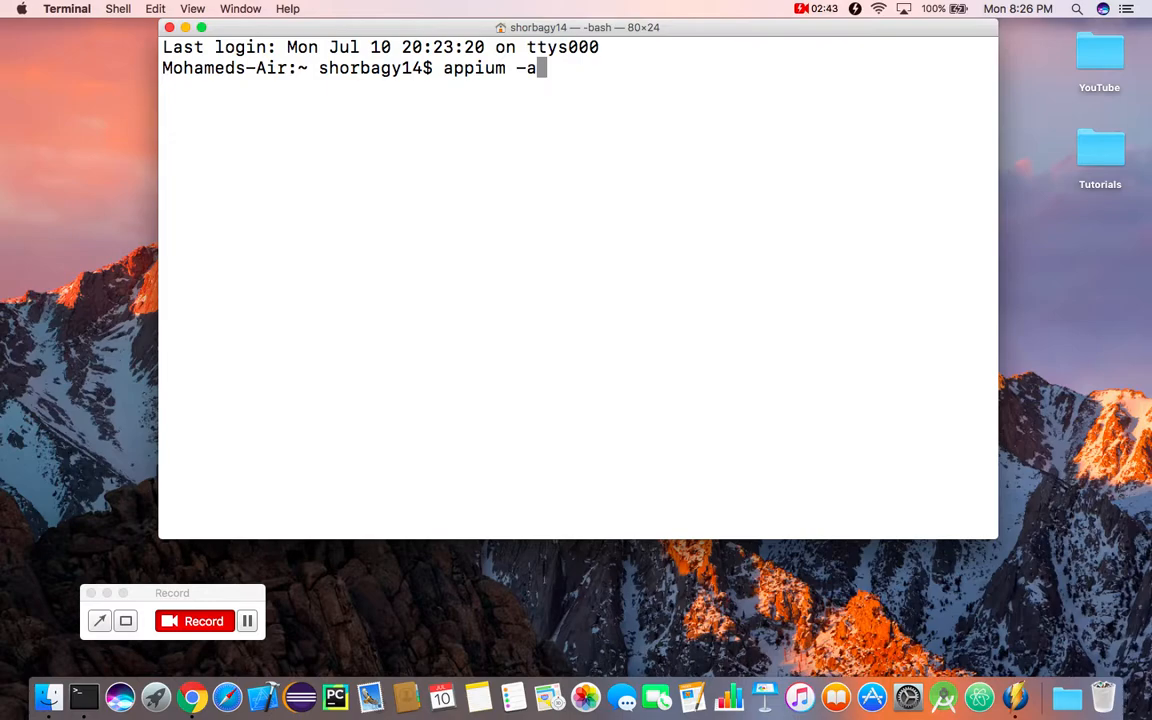
type("12")
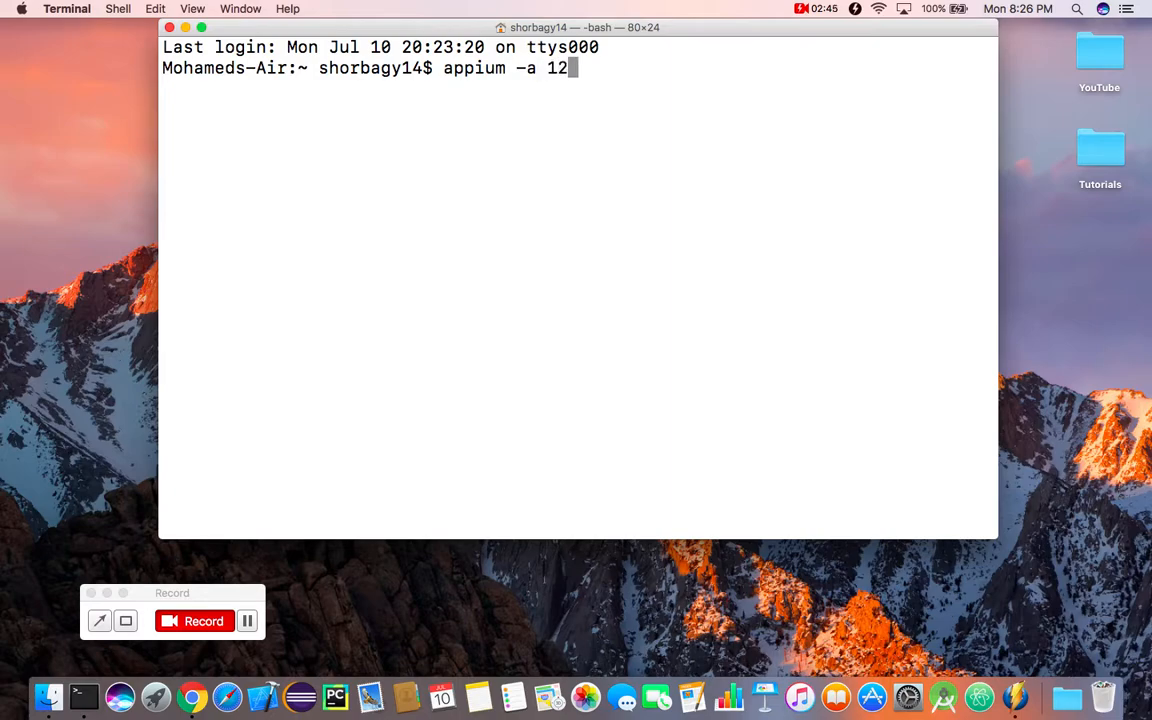
type(".0")
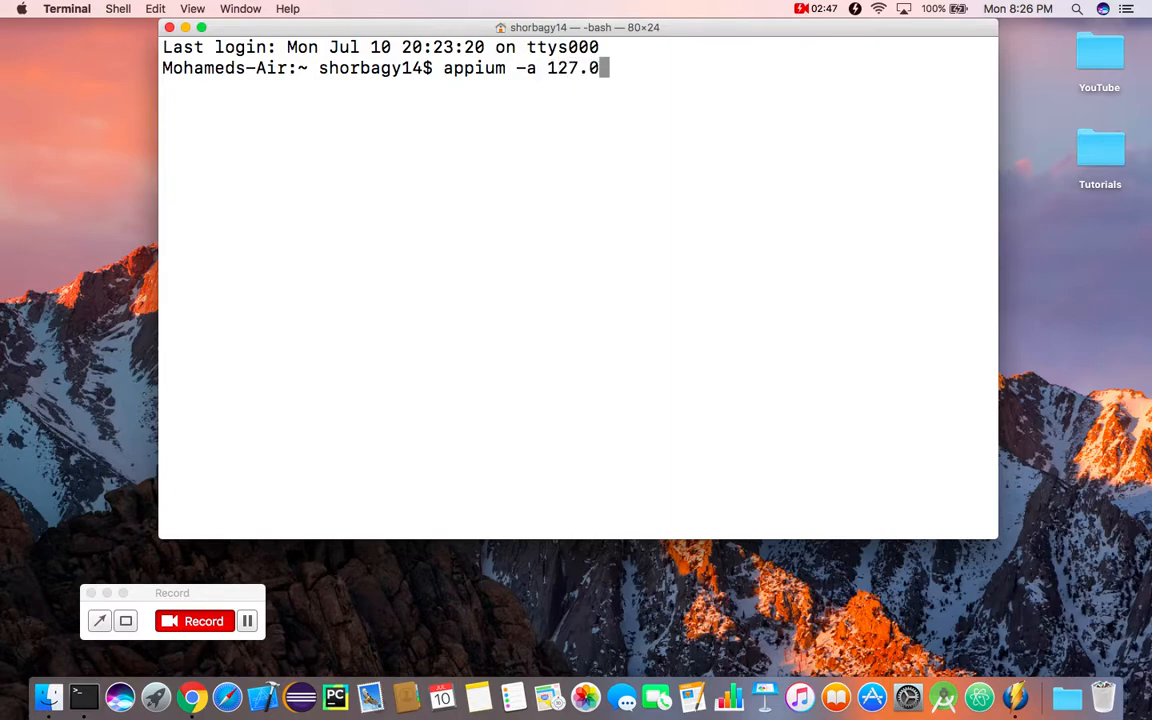
type(".0")
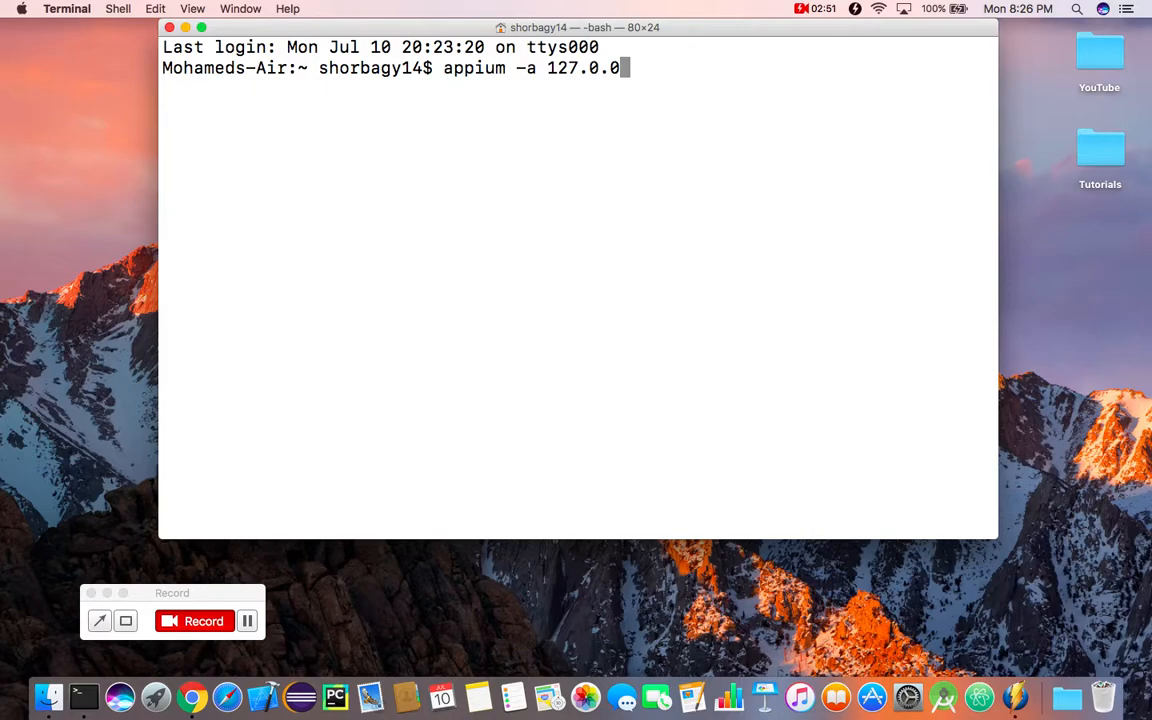
type("1")
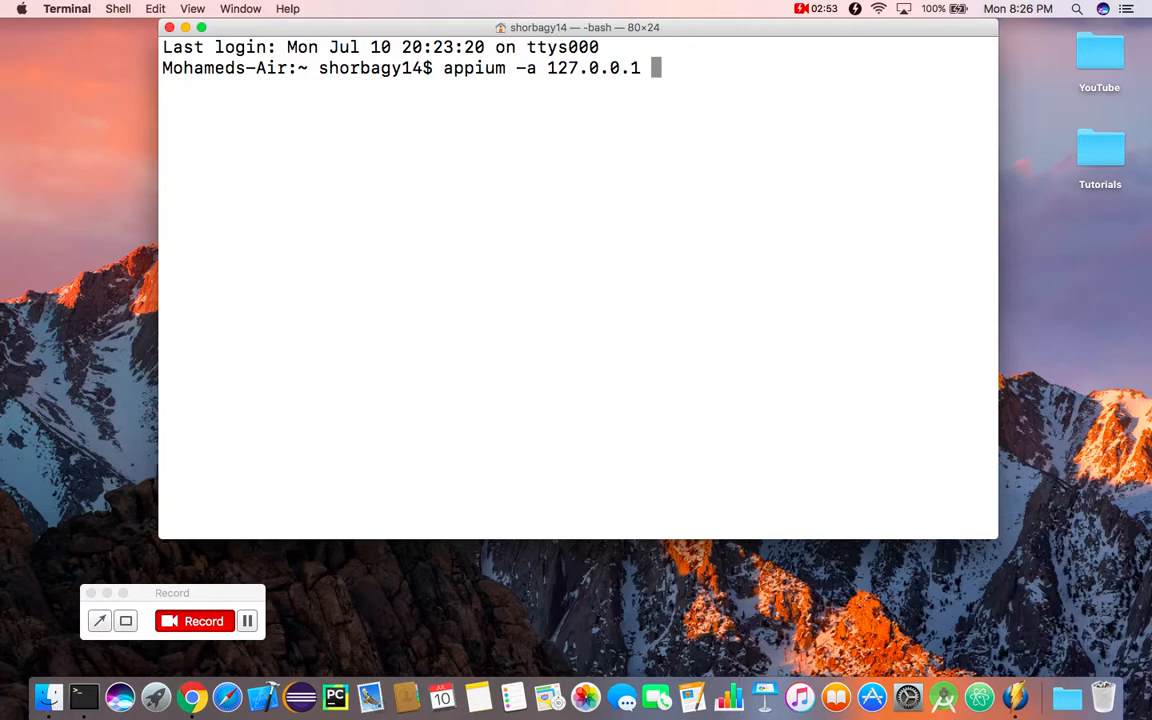
type("-p")
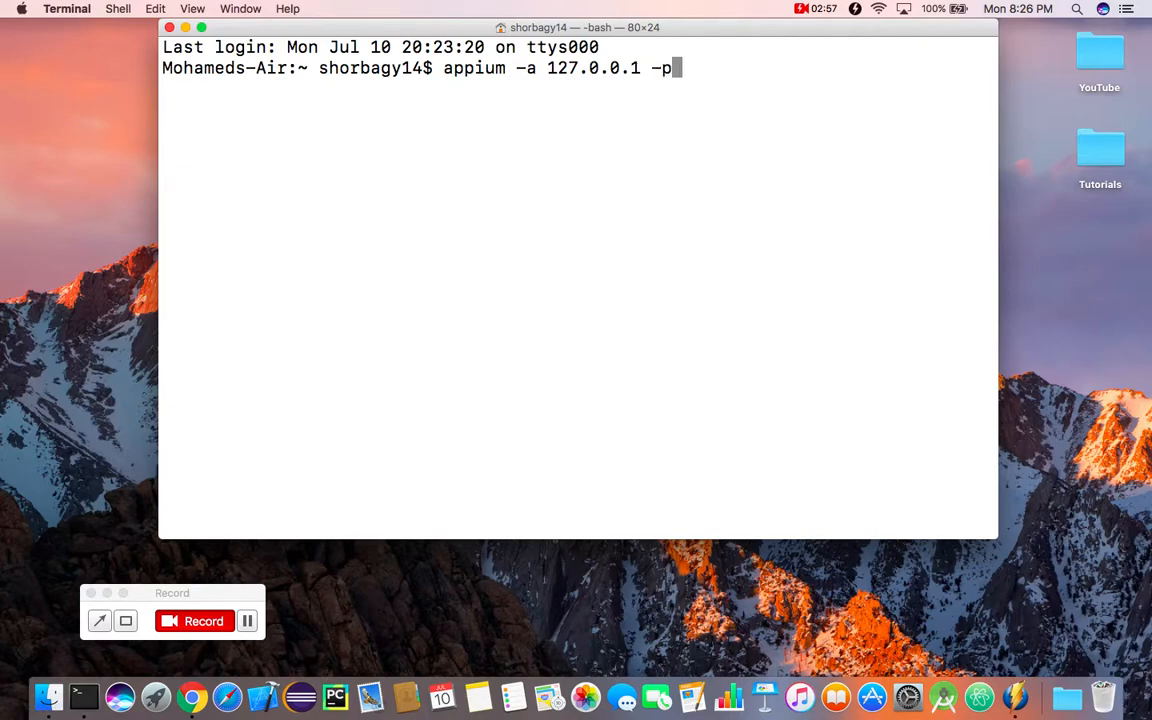
type("\" \"")
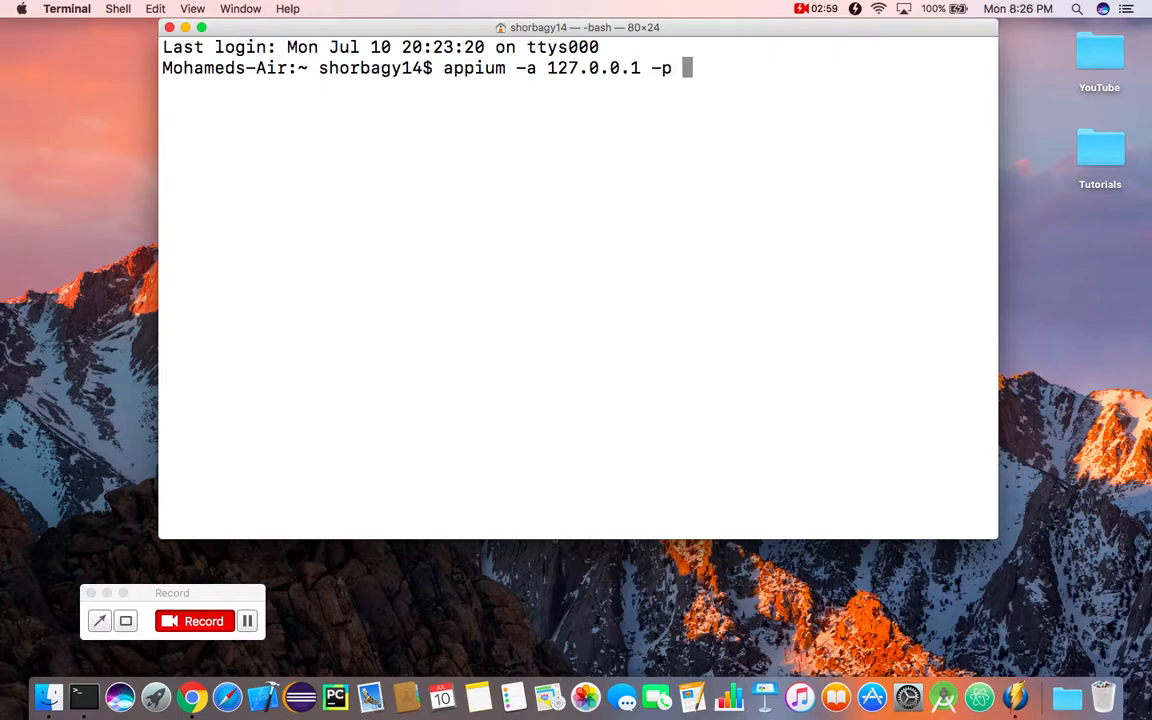
type("47")
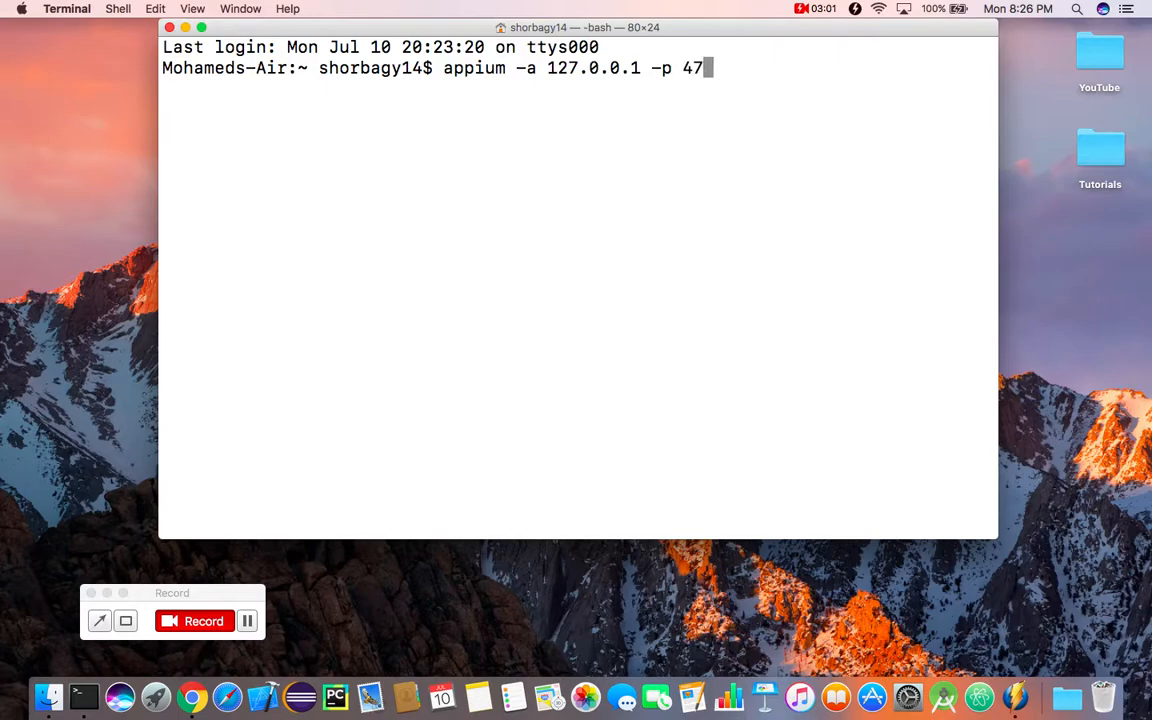
type("23")
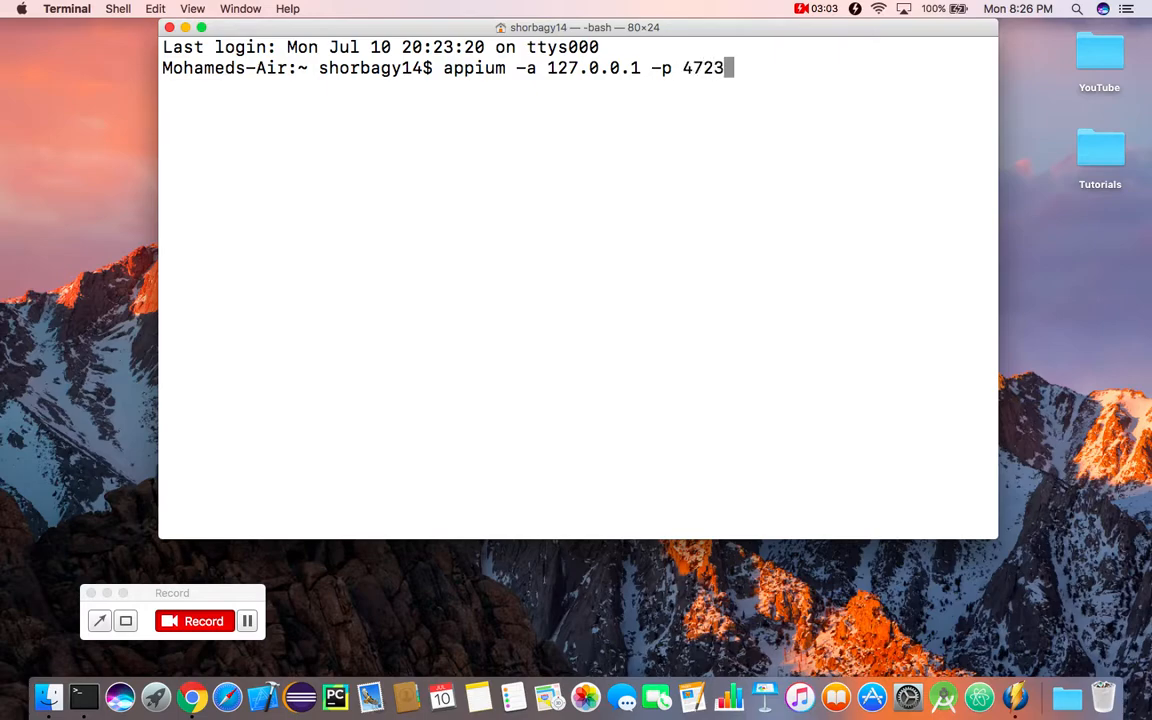
double_click(472, 68)
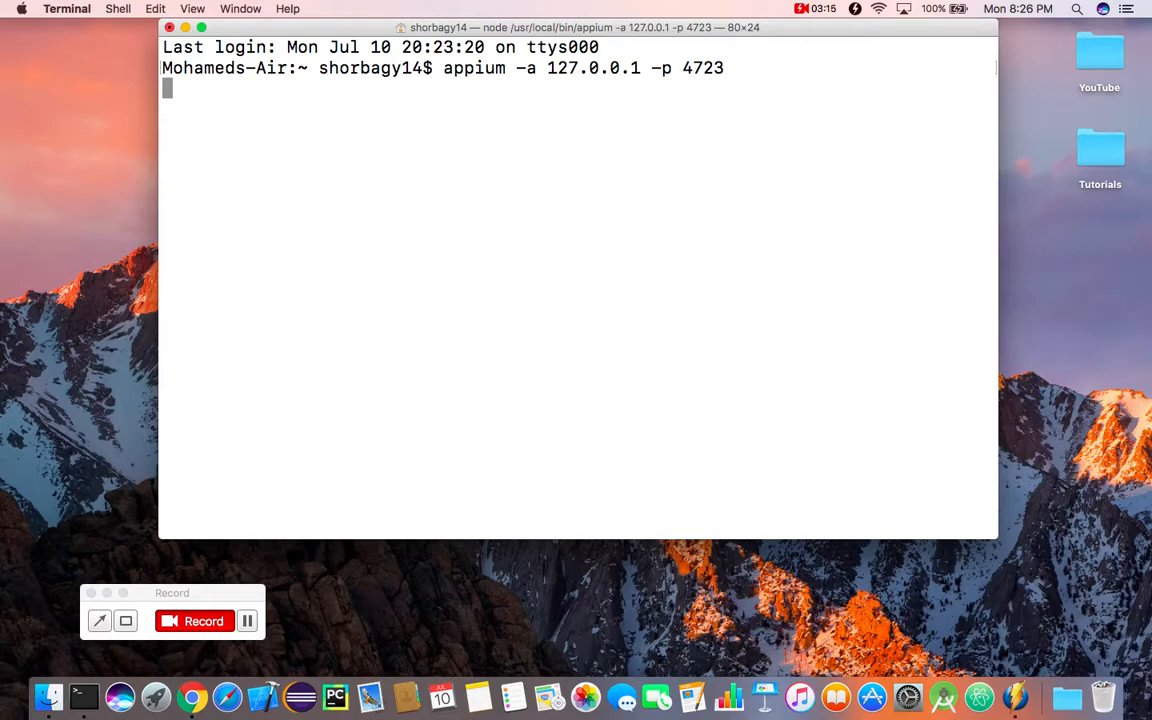
- Launch the server and highlight the REST listener line on 127.0.0.1:4723
key("Return")
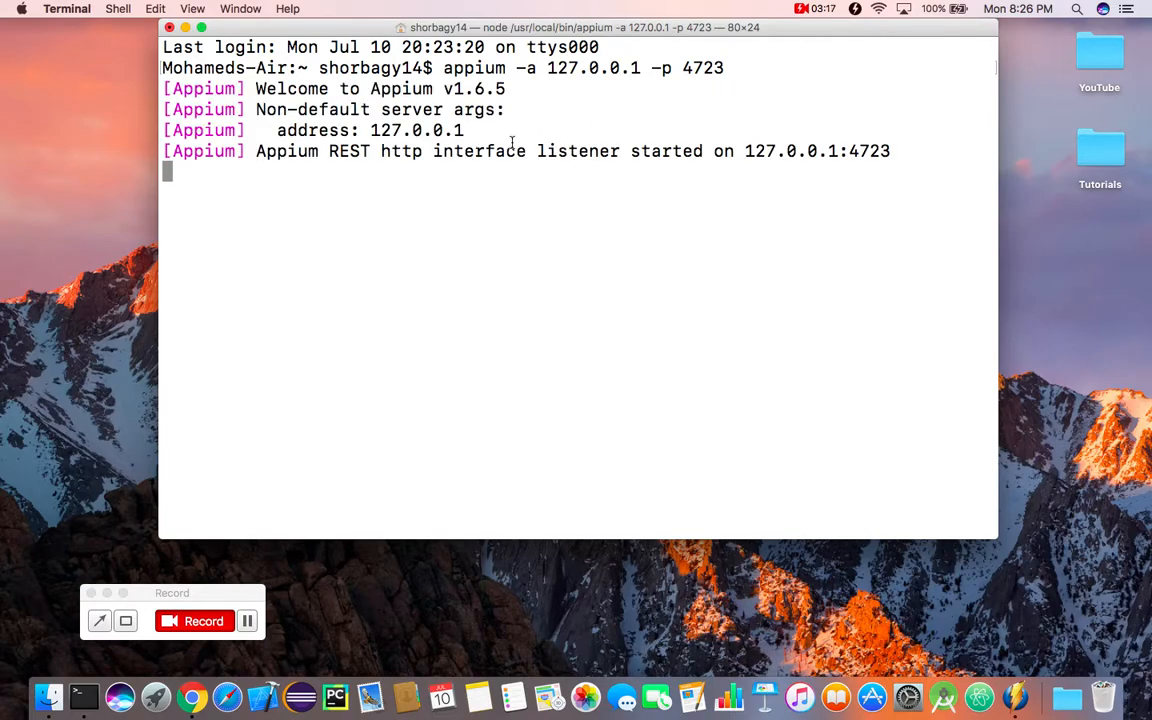
left_click_drag(748, 152, 892, 152)
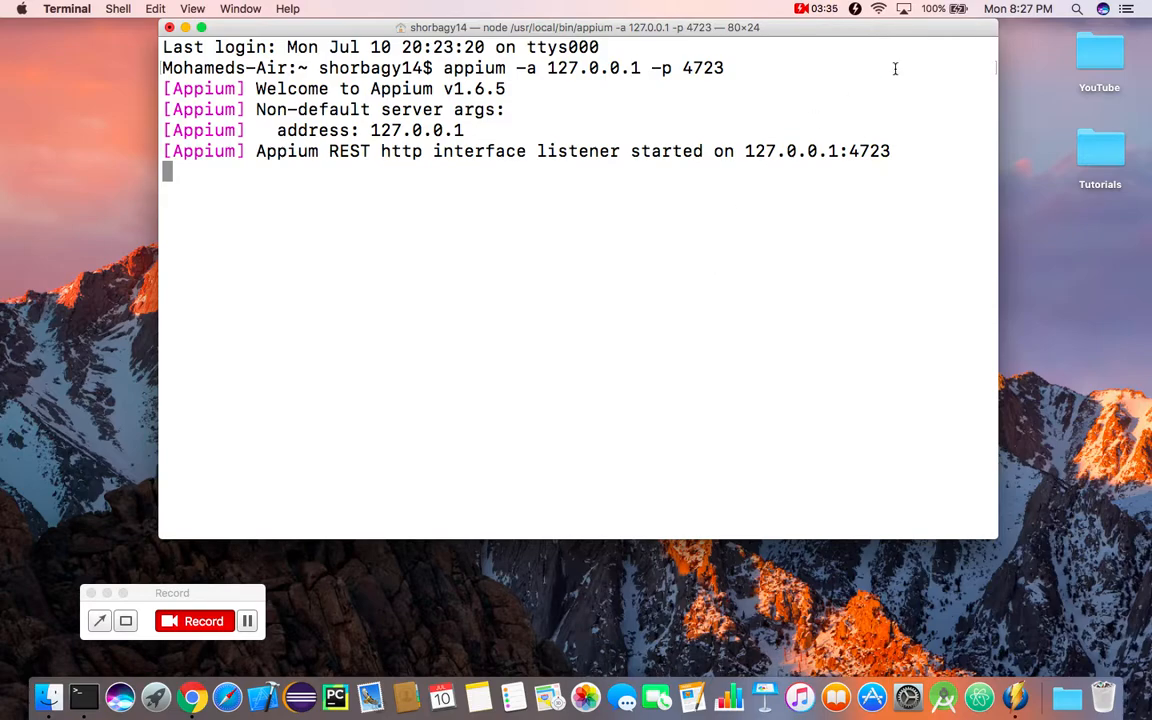
mouse_move(904, 160)
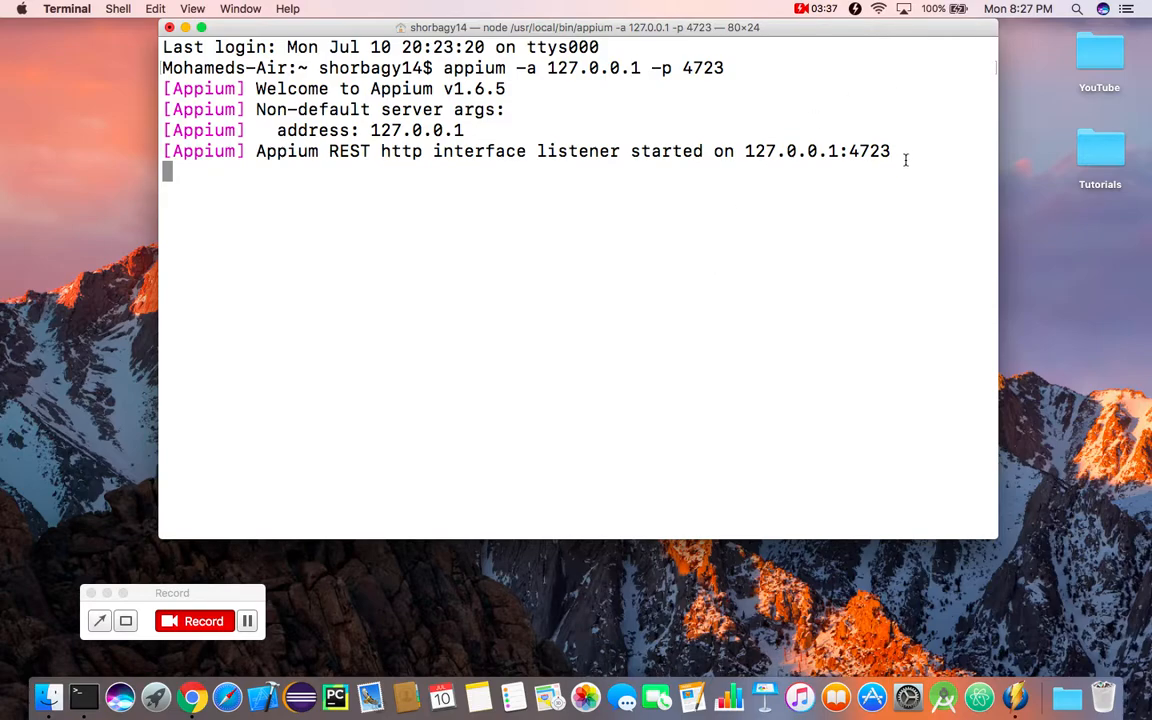